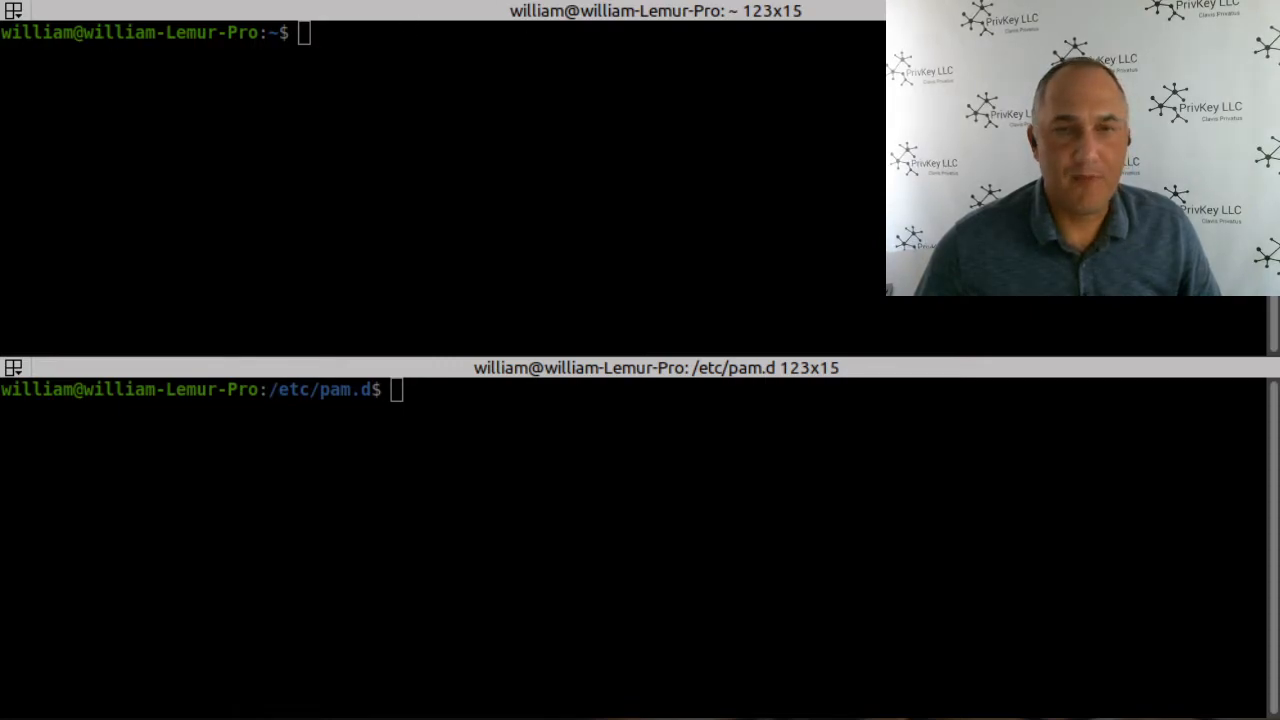
Install libpam-yubico and yubikey-manager with apt; both are already at their newest versions
type("sudo apt install libpam-yubico yubikey-manager")
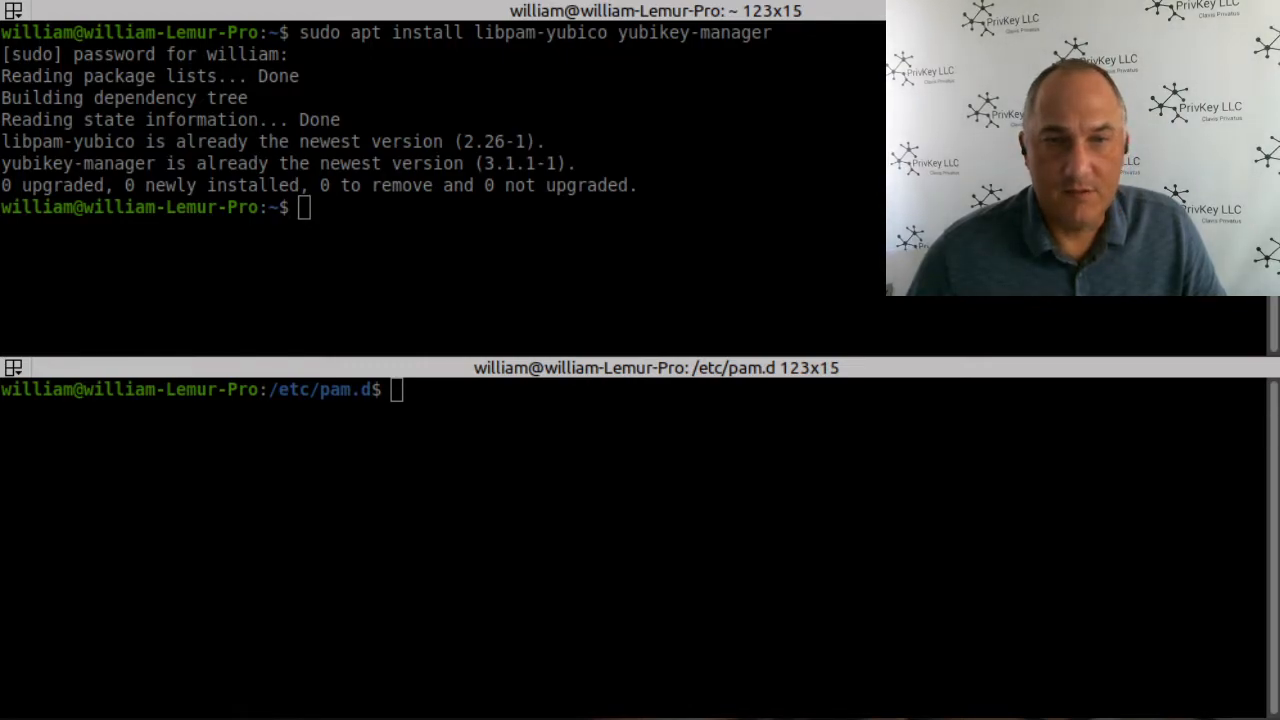
Generate a slot 2 challenge-response credential with ykman, then decline programming with 'n'
type("ykman otp chalresp -g 2")
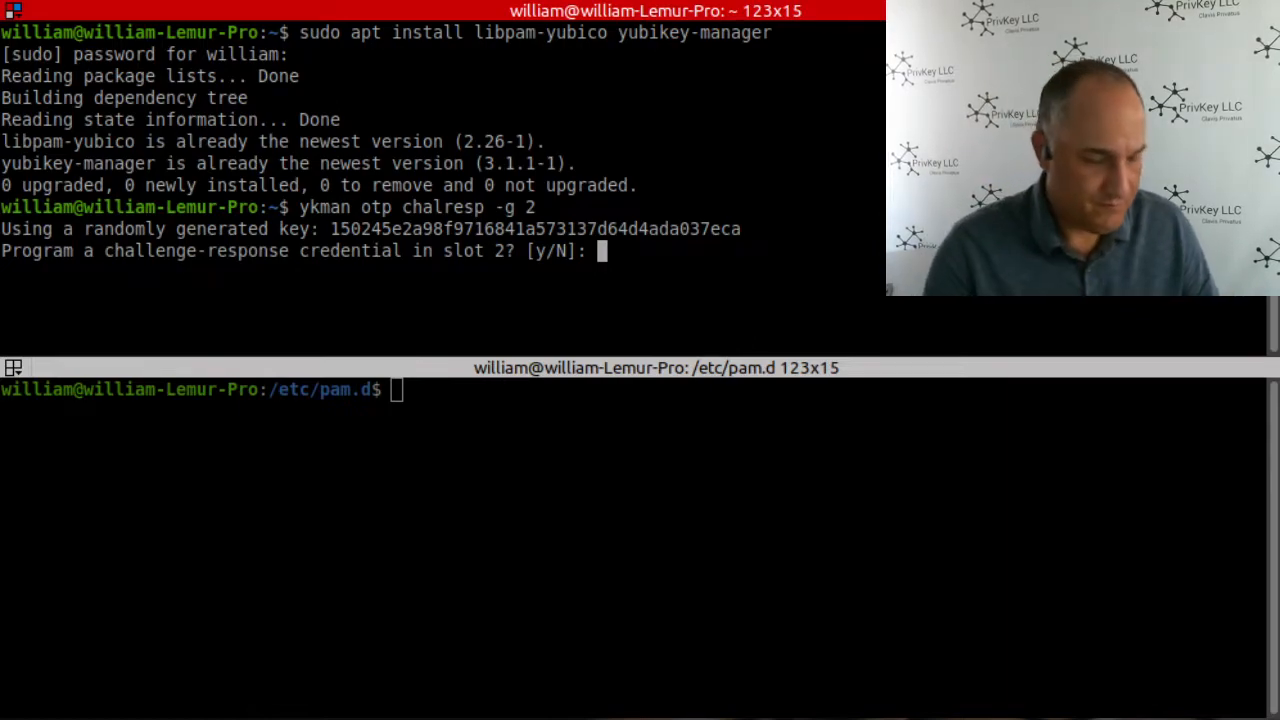
type("n")
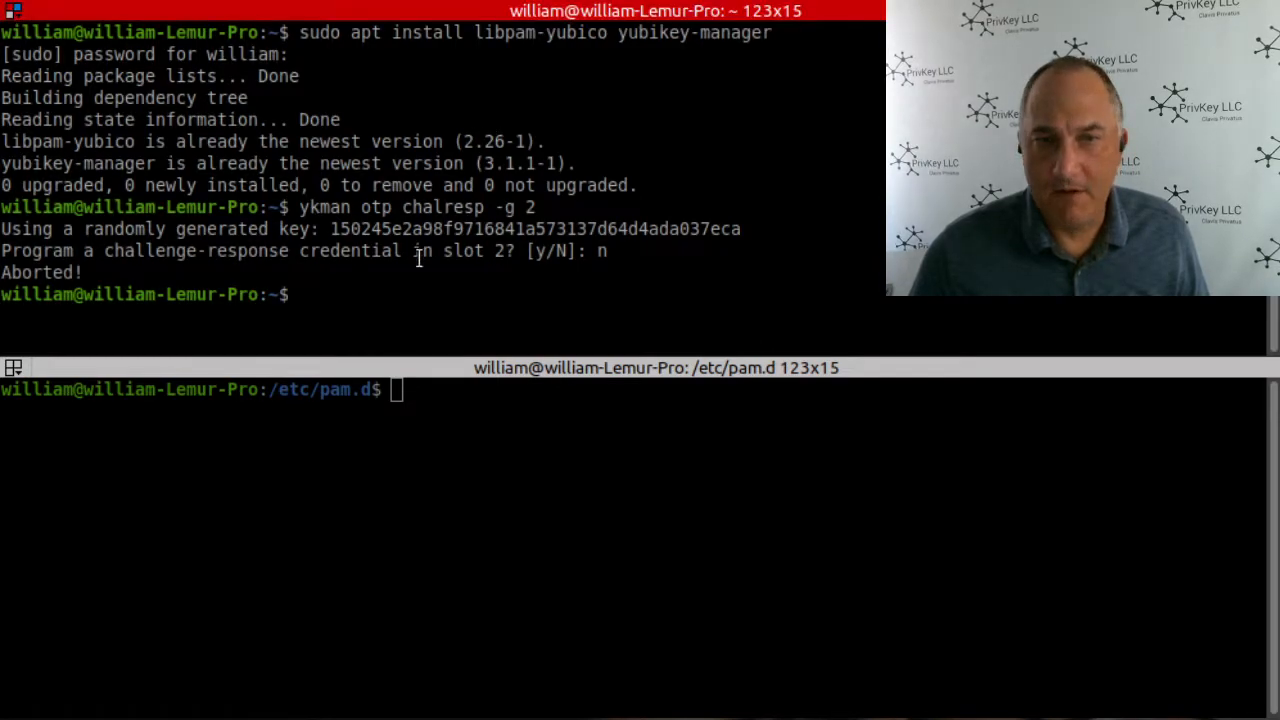
Store the initial challenge and response with ykpamcfg -2, then list the /etc/pam.d files
type("ykpamcfg -2")
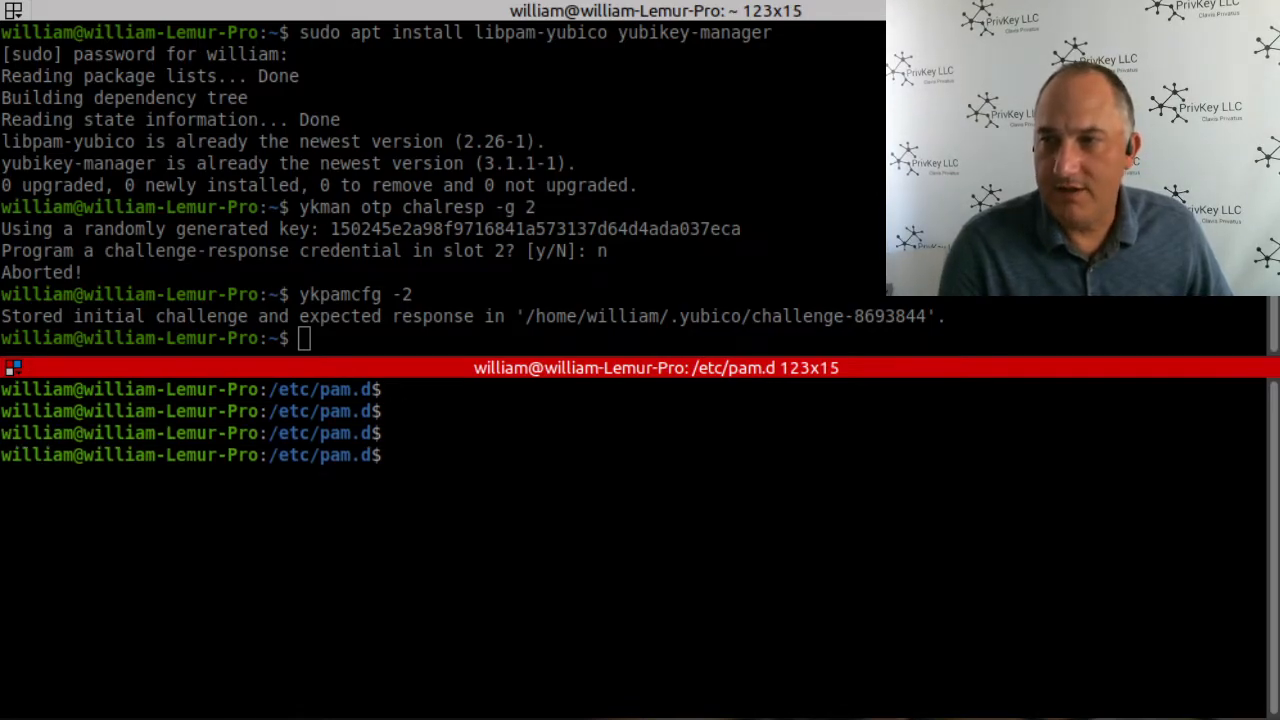
type("ls")
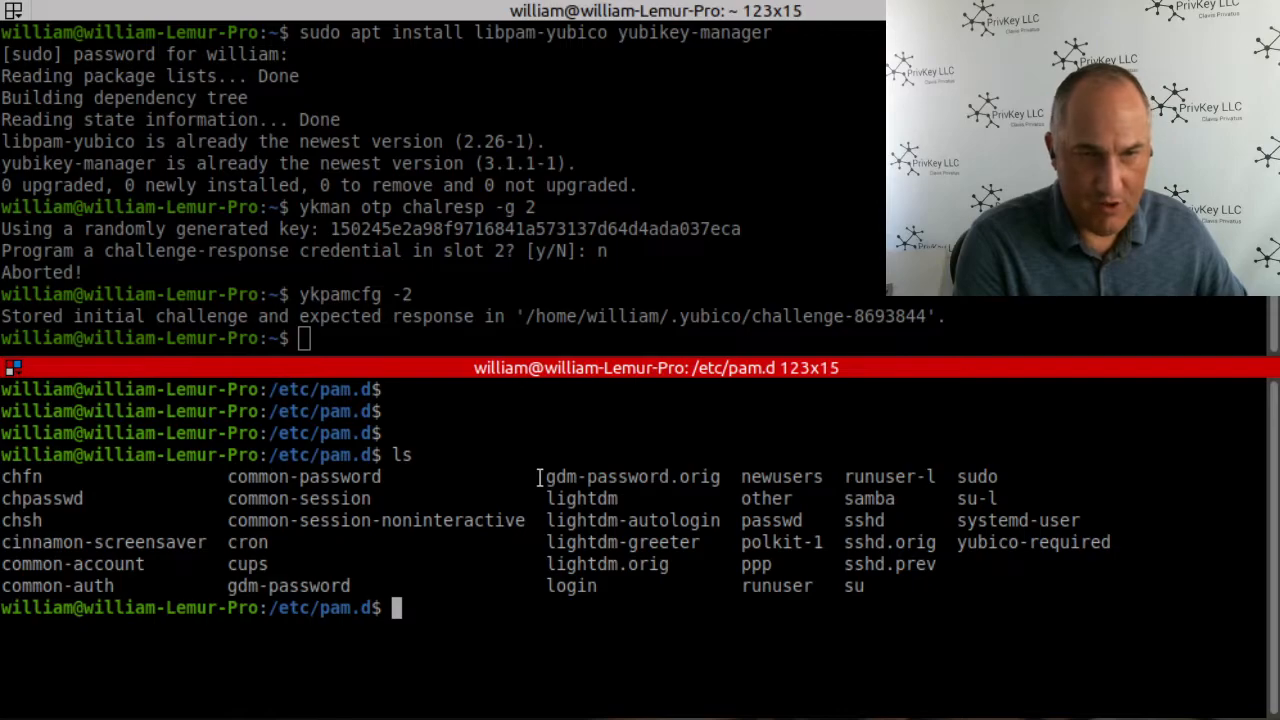
Open /etc/pam.d/sudo in nano with sudo, entering the administrator password
type("sudo n")
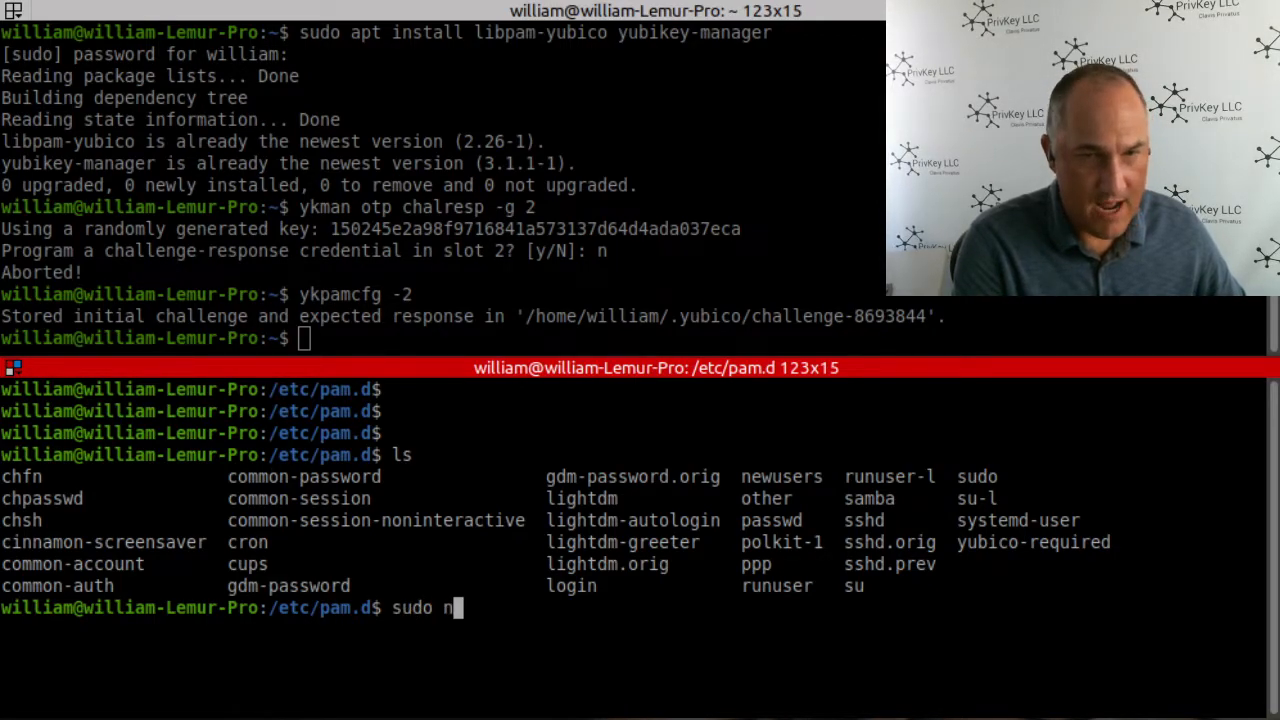
type("ao")
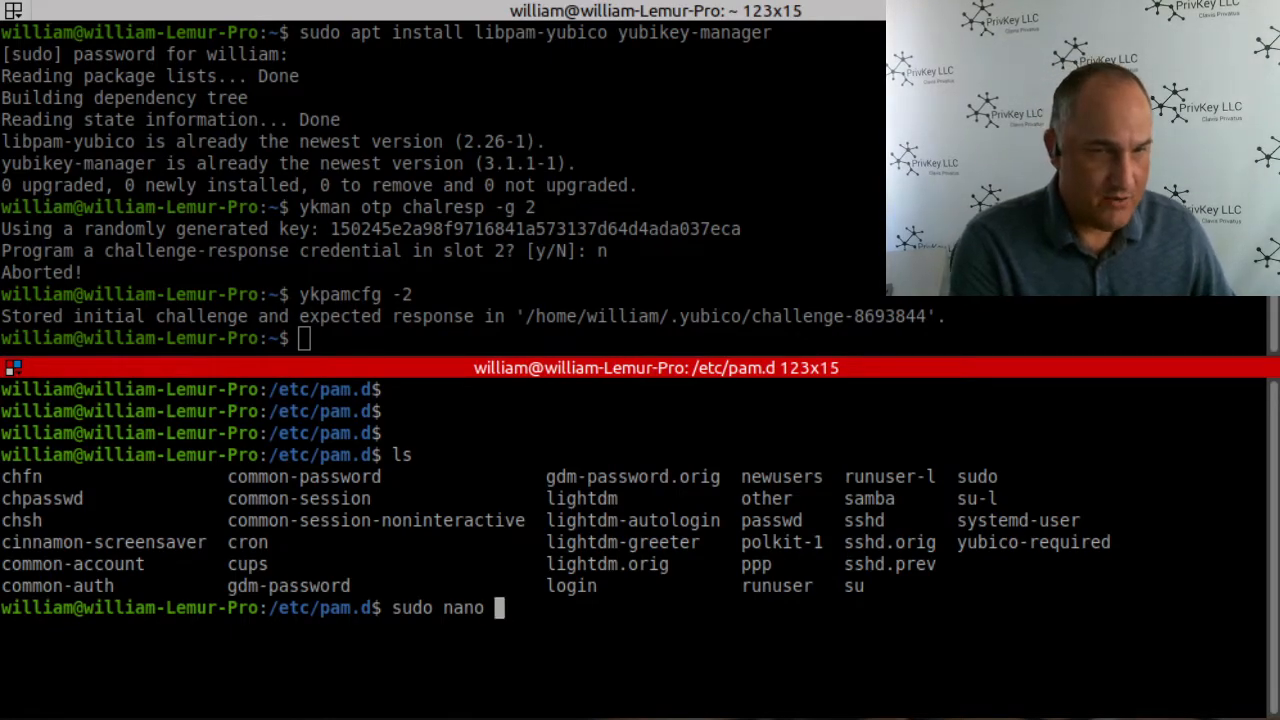
type("sudo")
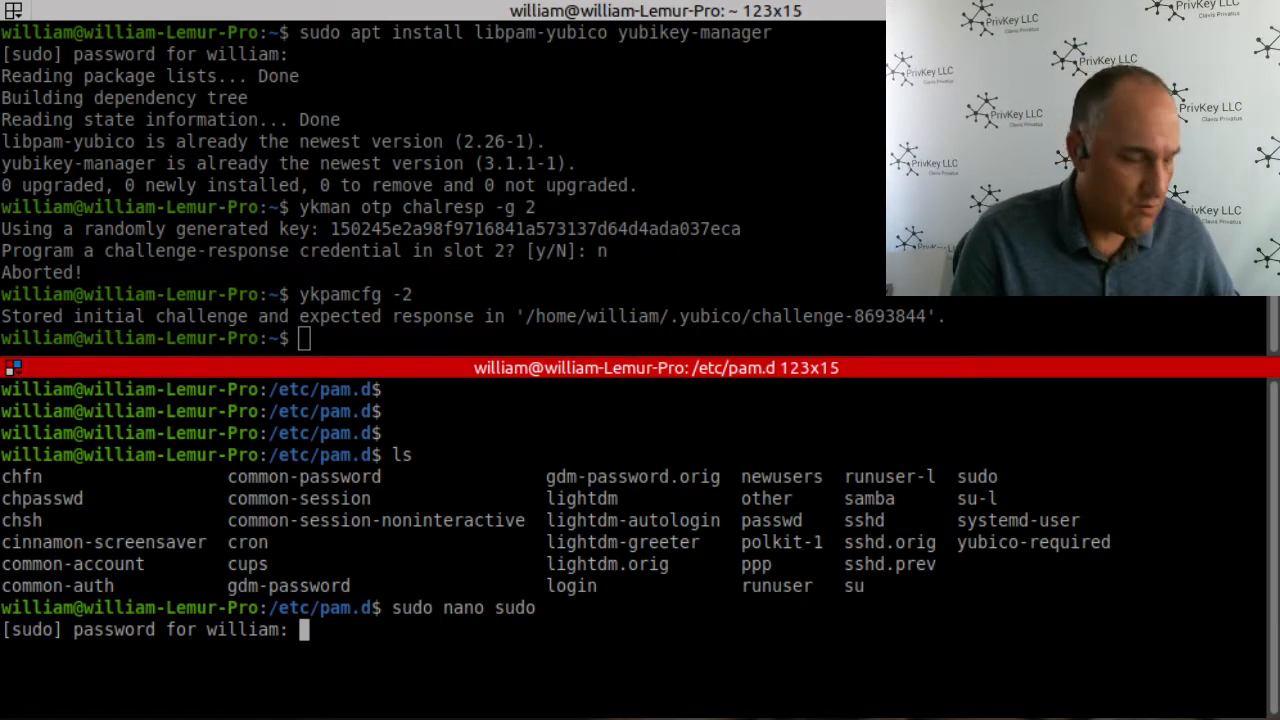
type("******")
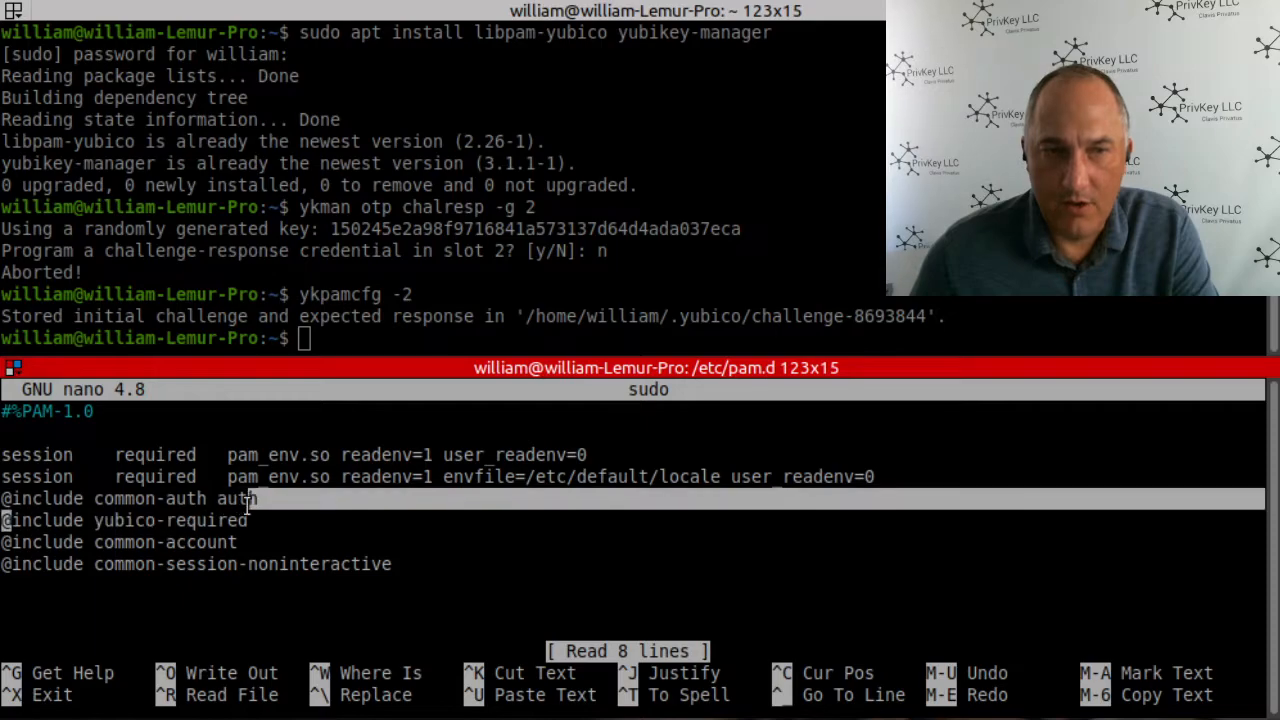
Leave nano on the sudo PAM file and return to the /etc/pam.d prompt
key("Down")
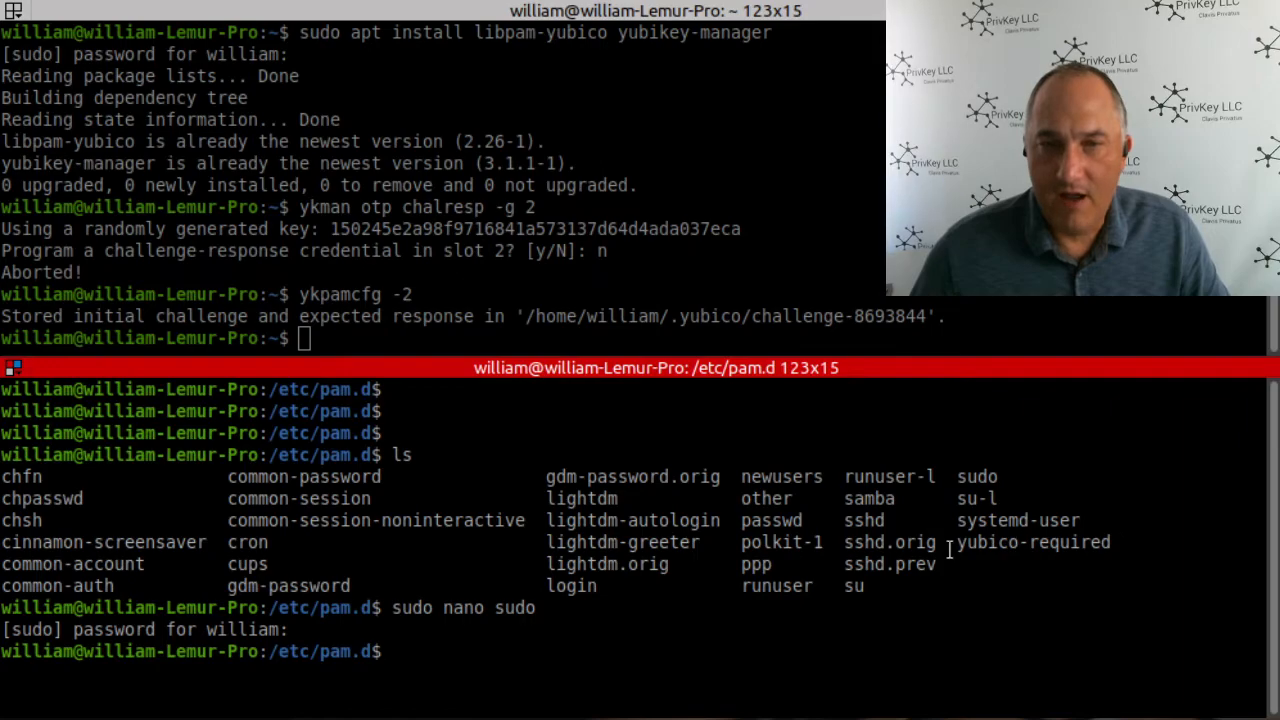
Open yubico-required with sudo nano to read its pam_yubico challenge-response auth line
double_click(1033, 542)
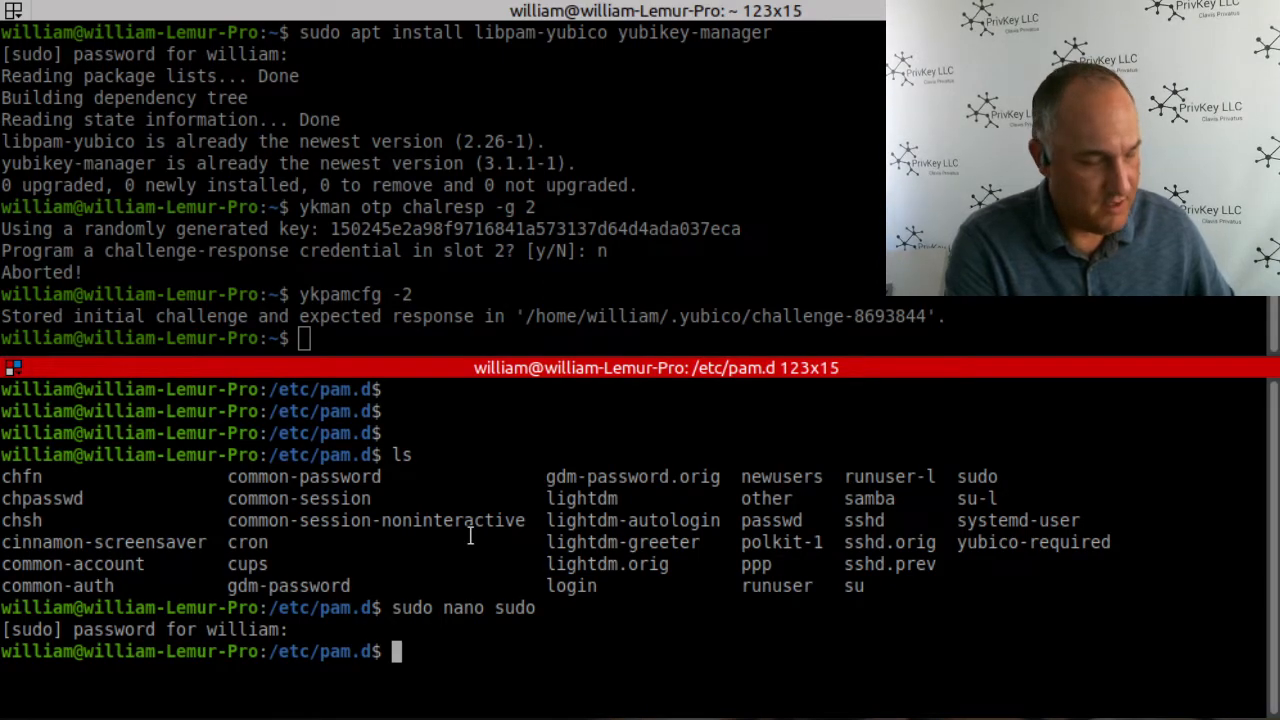
type("sudo")
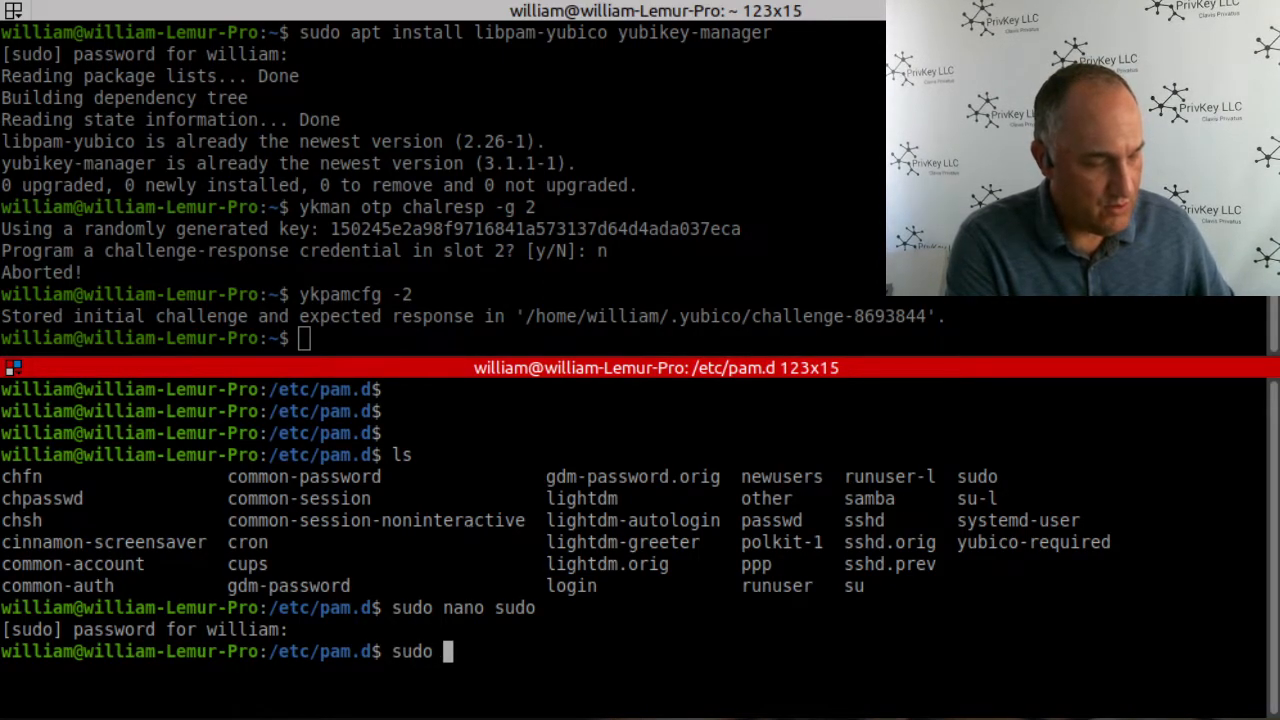
type("nano")
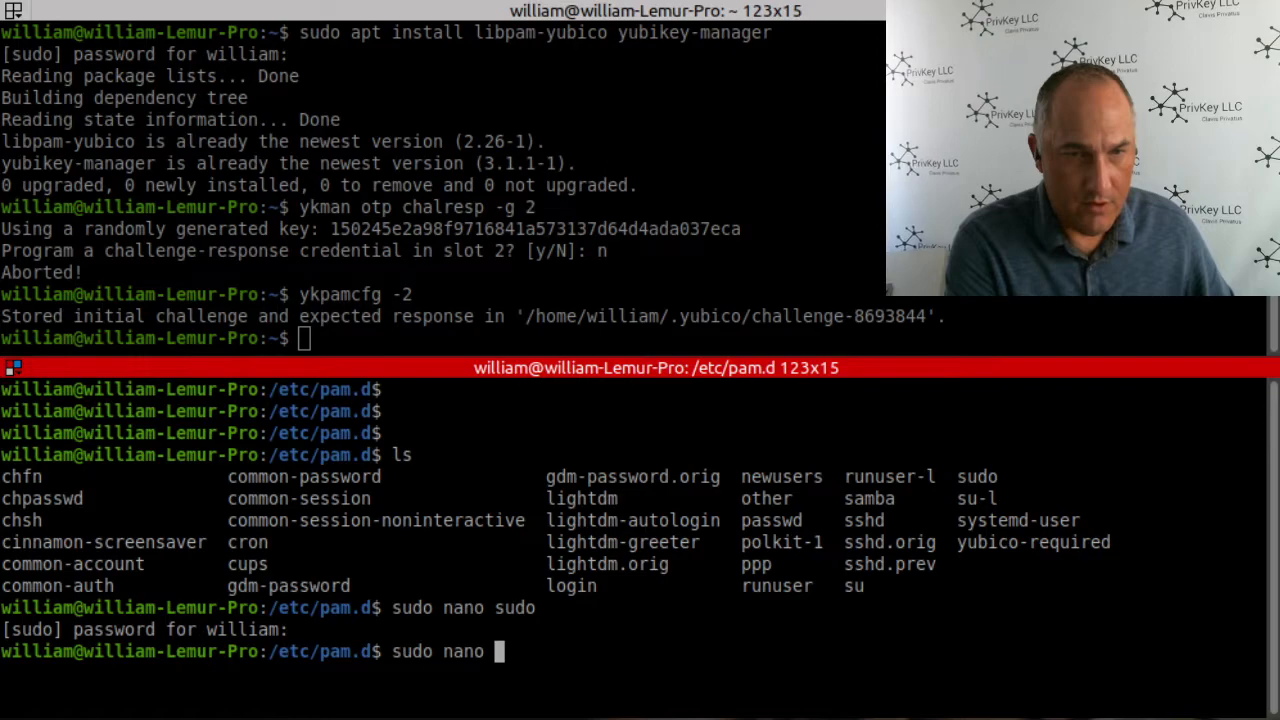
type("yub")
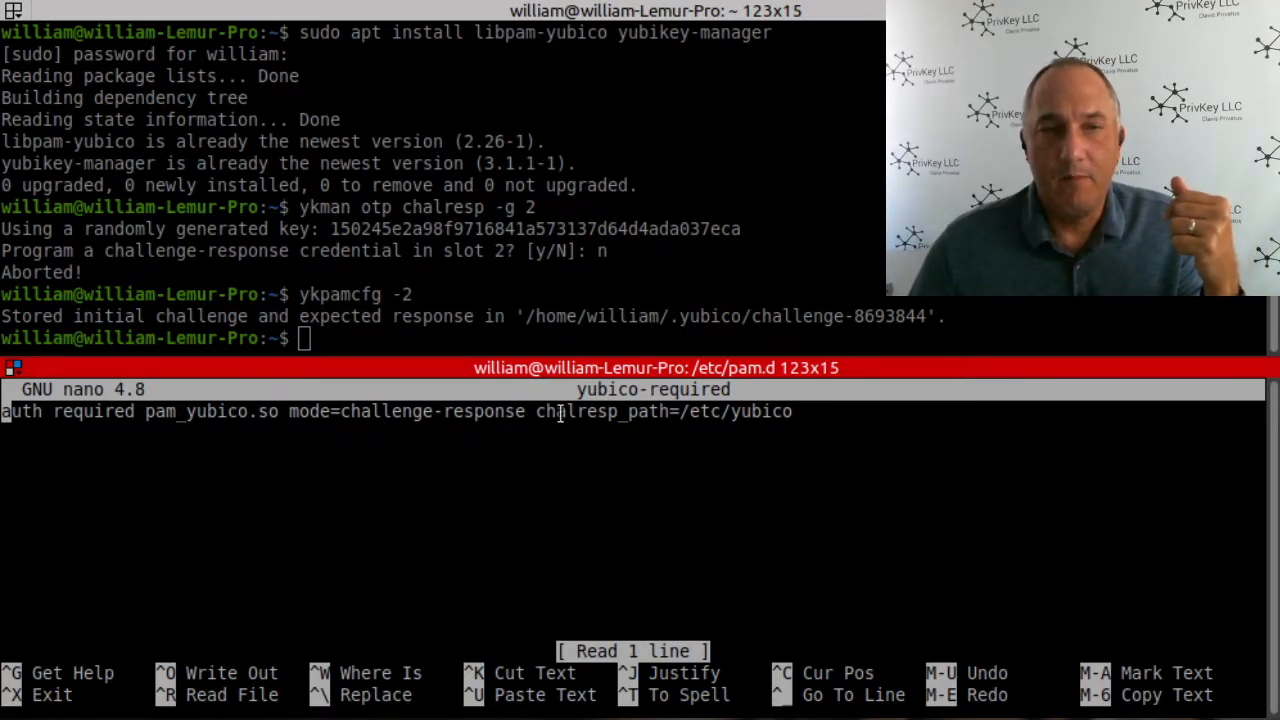
mouse_move(465, 449)
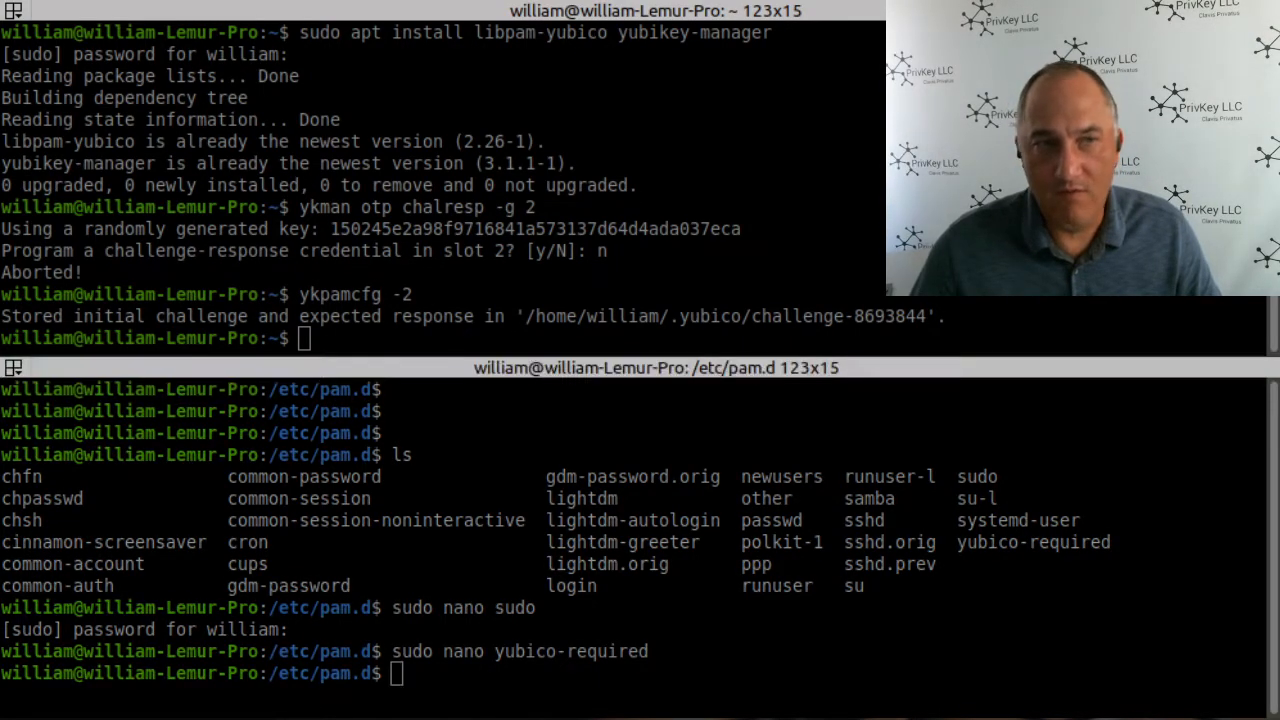
left_click(655, 367)
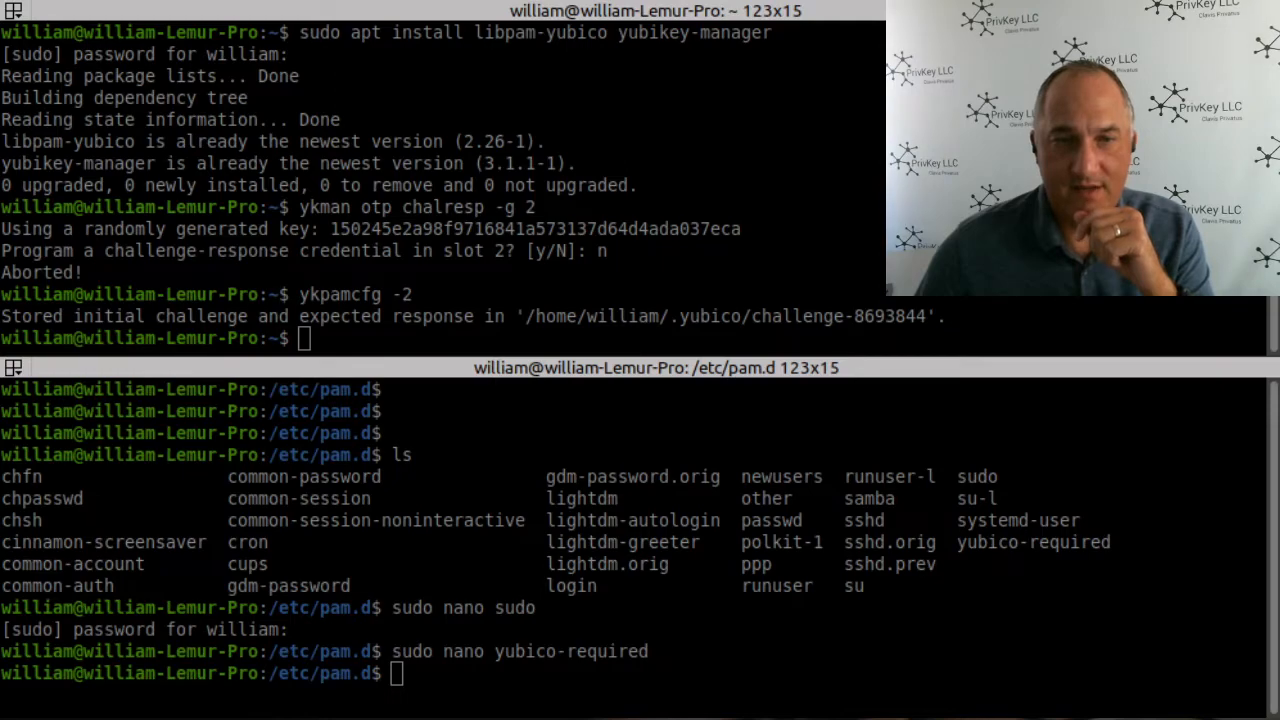
Enter 'sudo echo test' in the lower terminal pane to reach the sudo password prompt
left_click(656, 368)
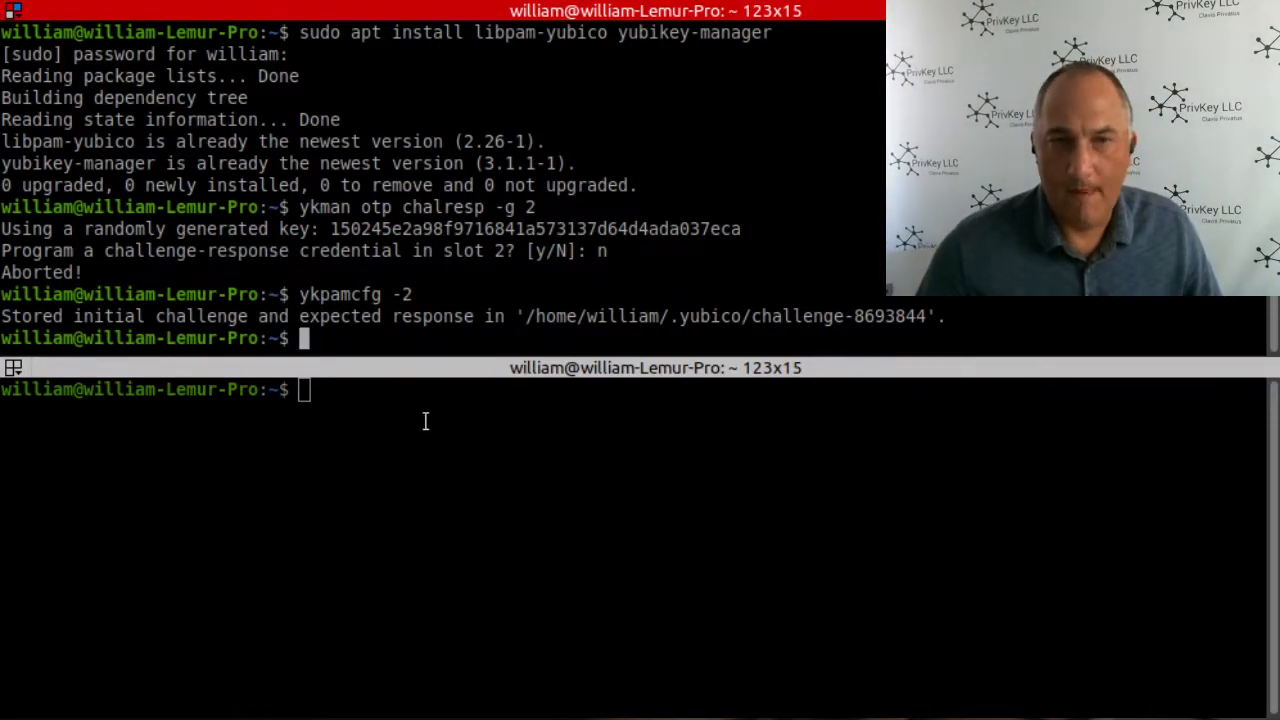
left_click(434, 400)
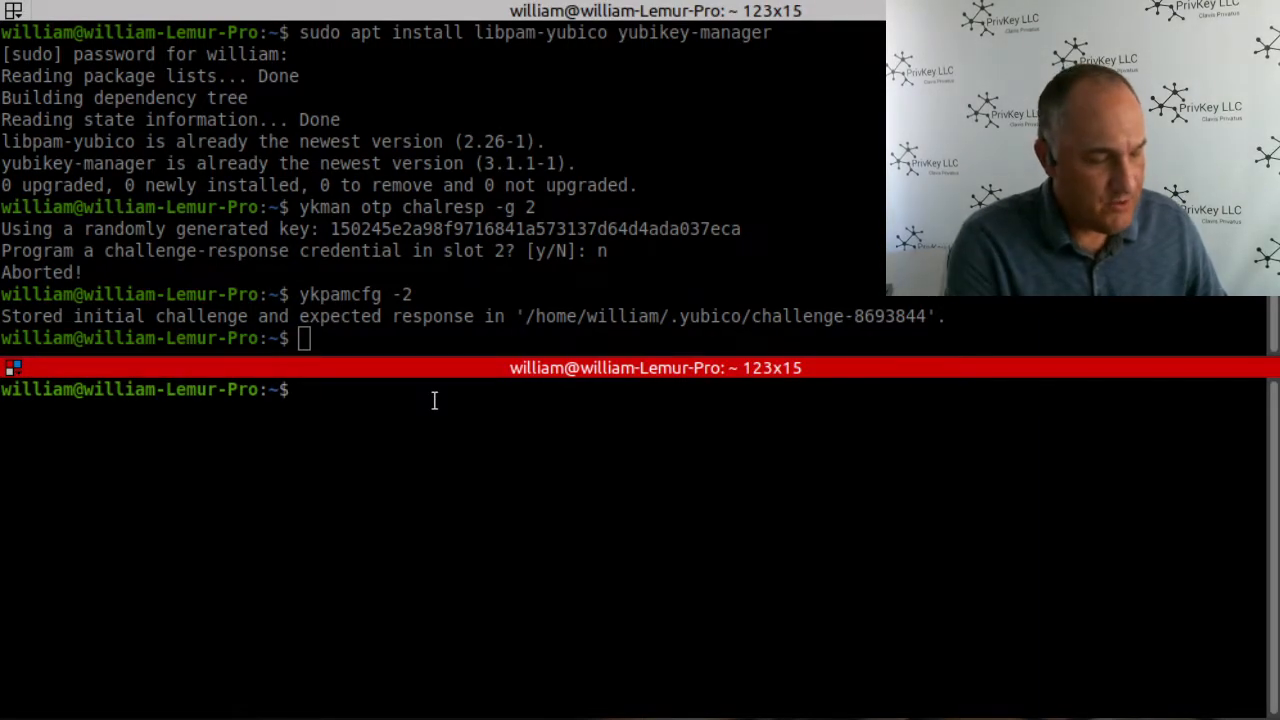
type("sudo")
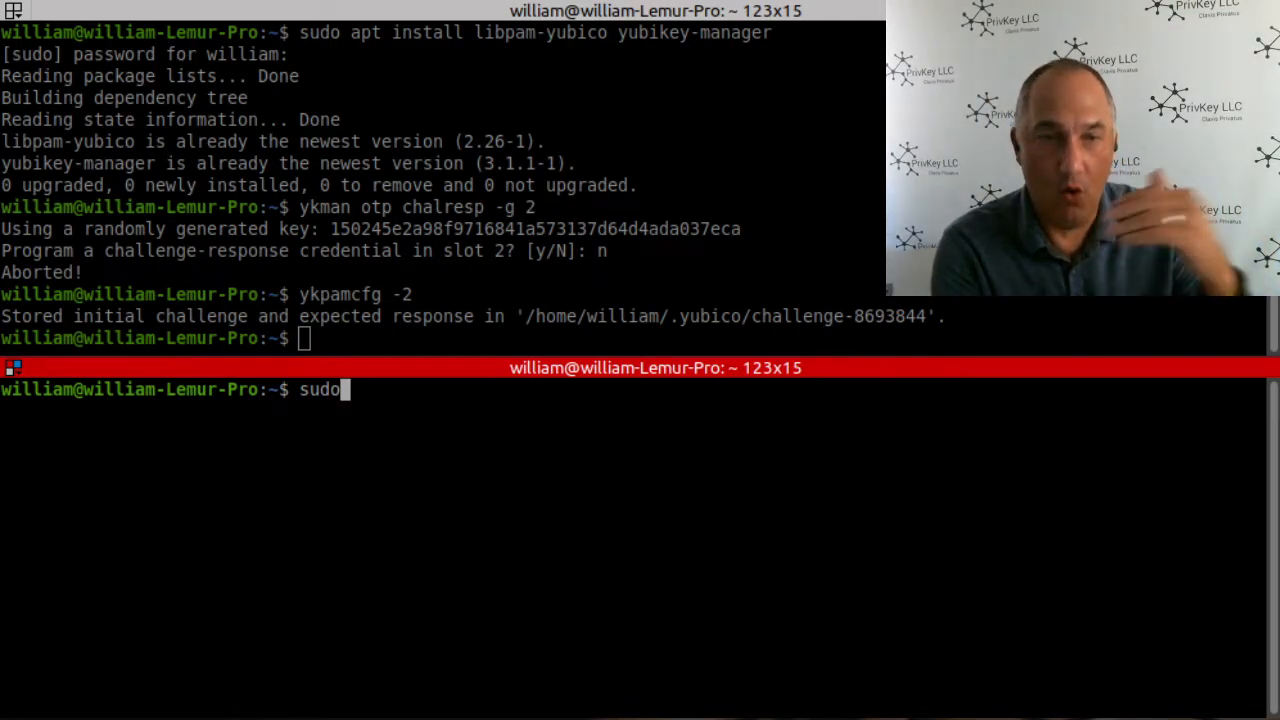
type("\" \"")
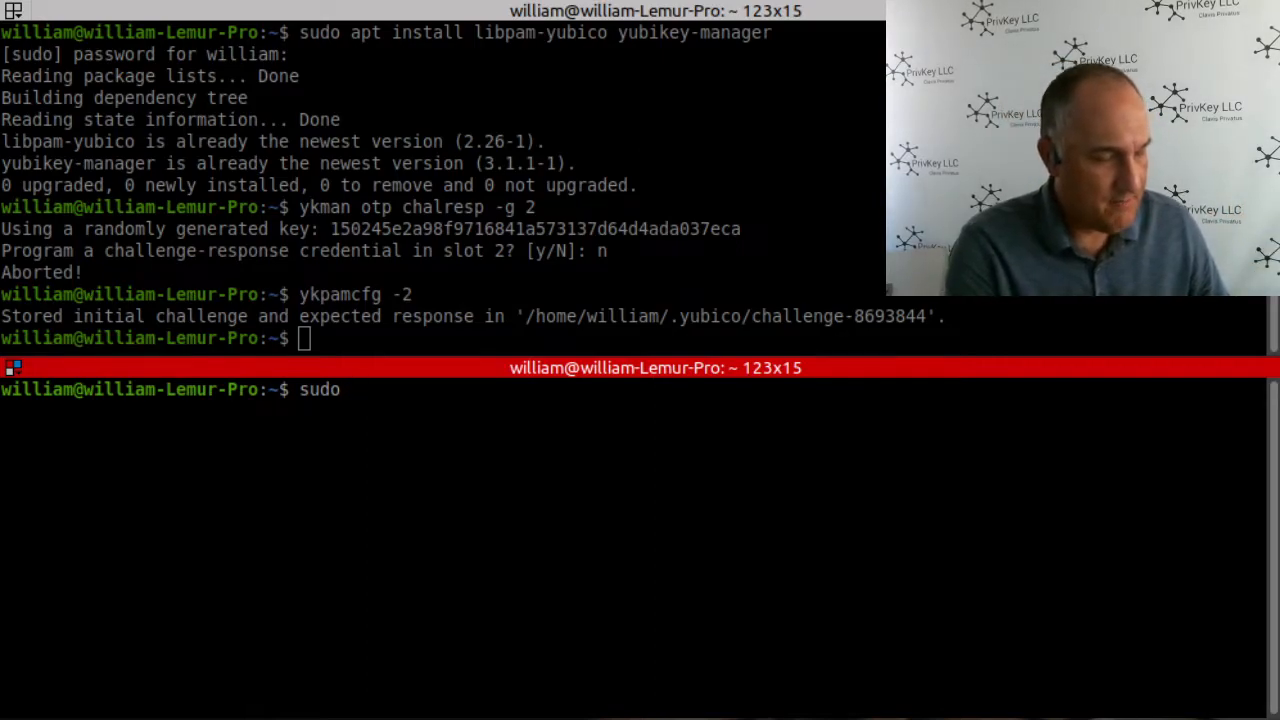
type("echo")
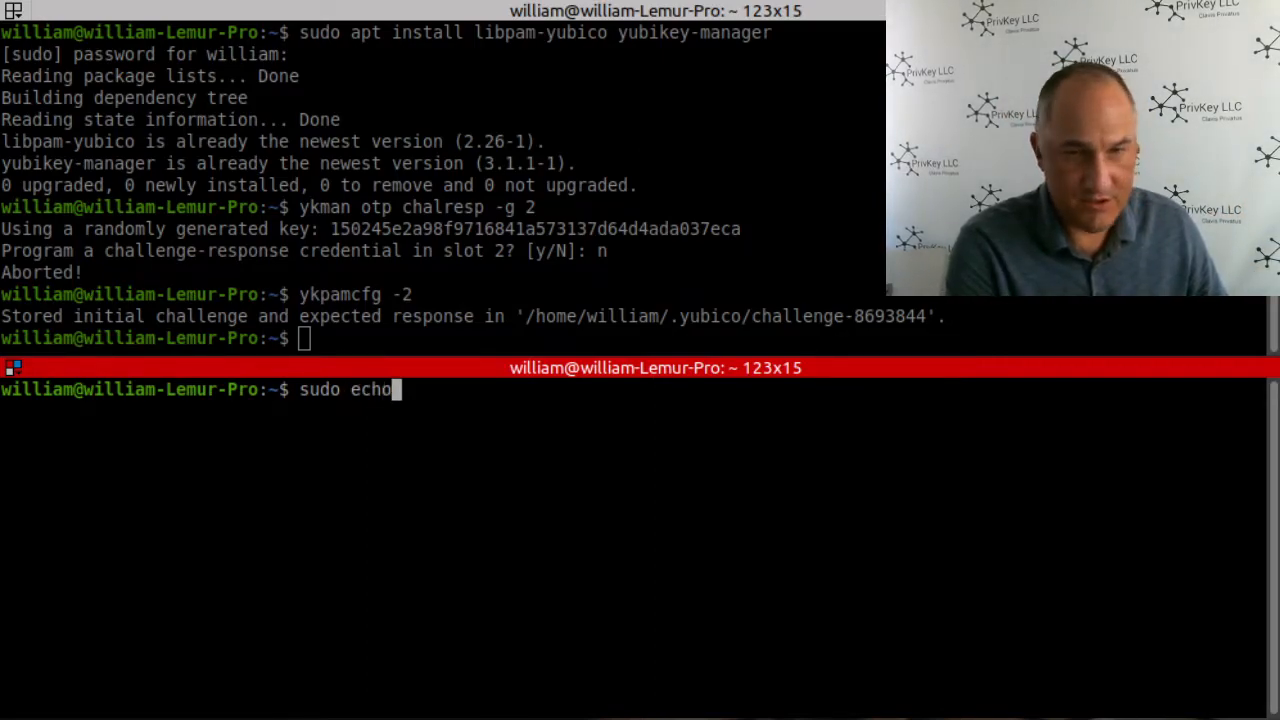
type("t")
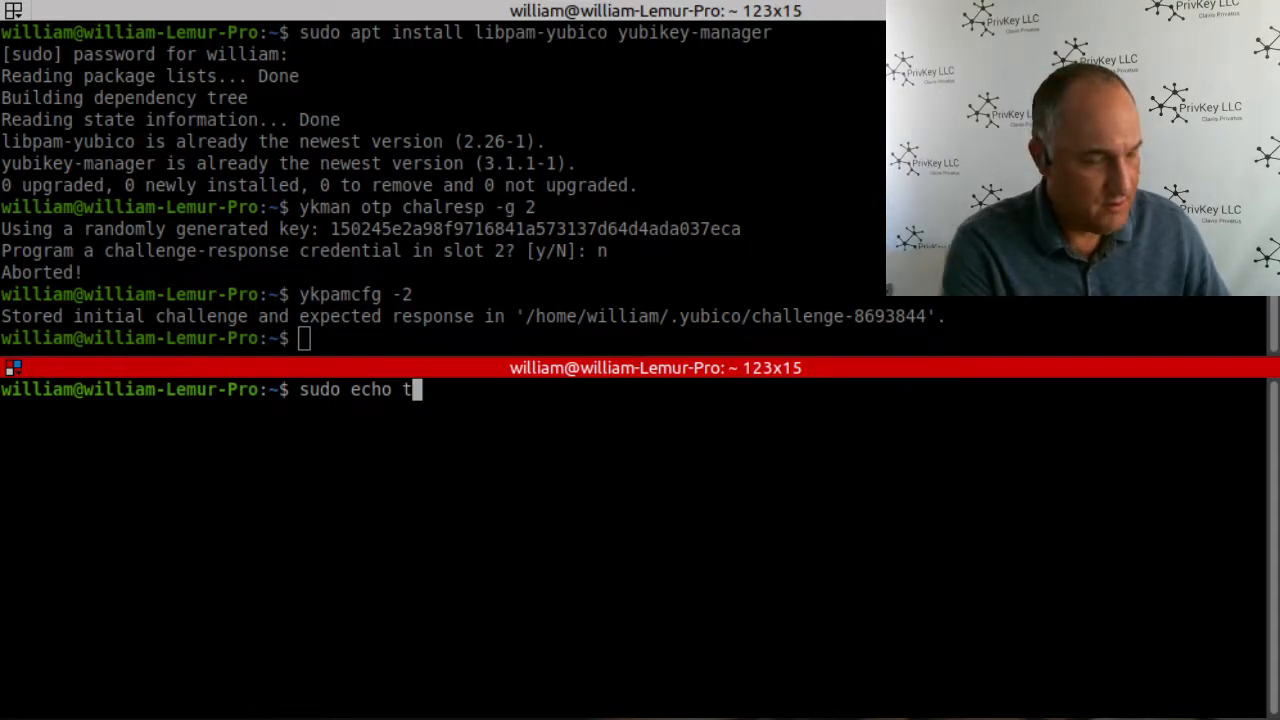
type("est")
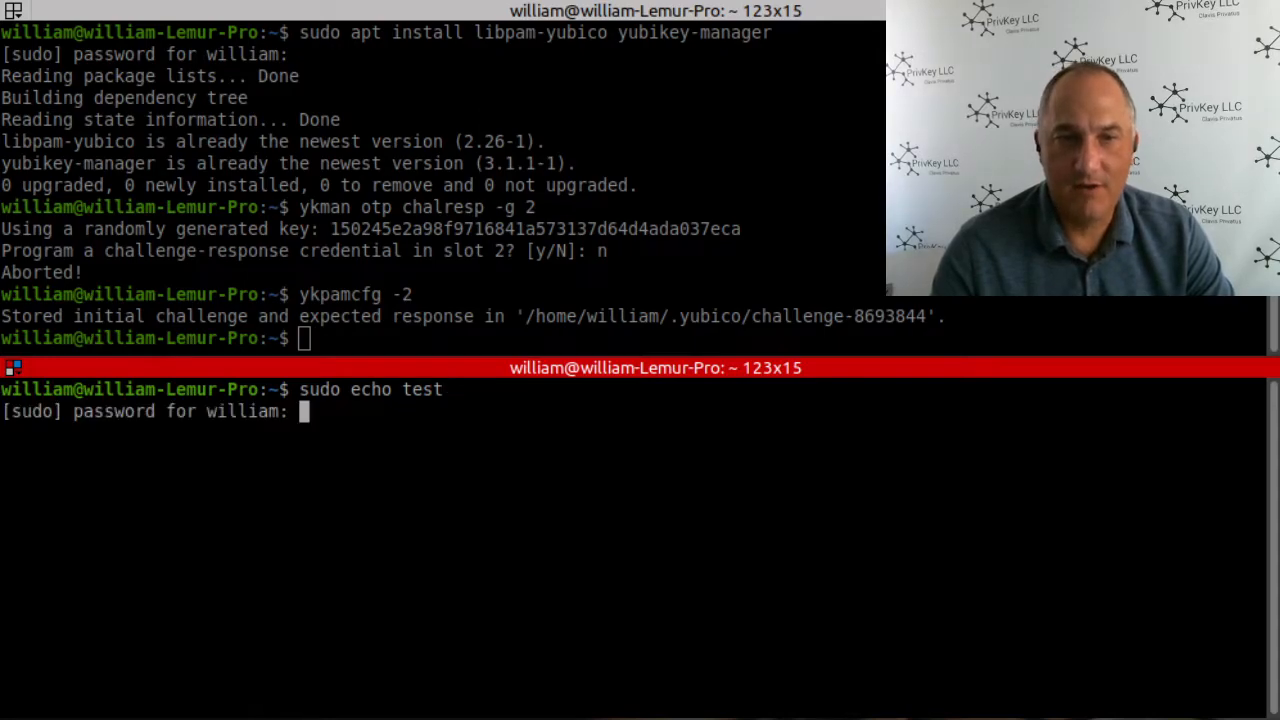
Authenticate at the sudo prompt, retrying after 'Sorry, try again' until 'test' prints
type("*")
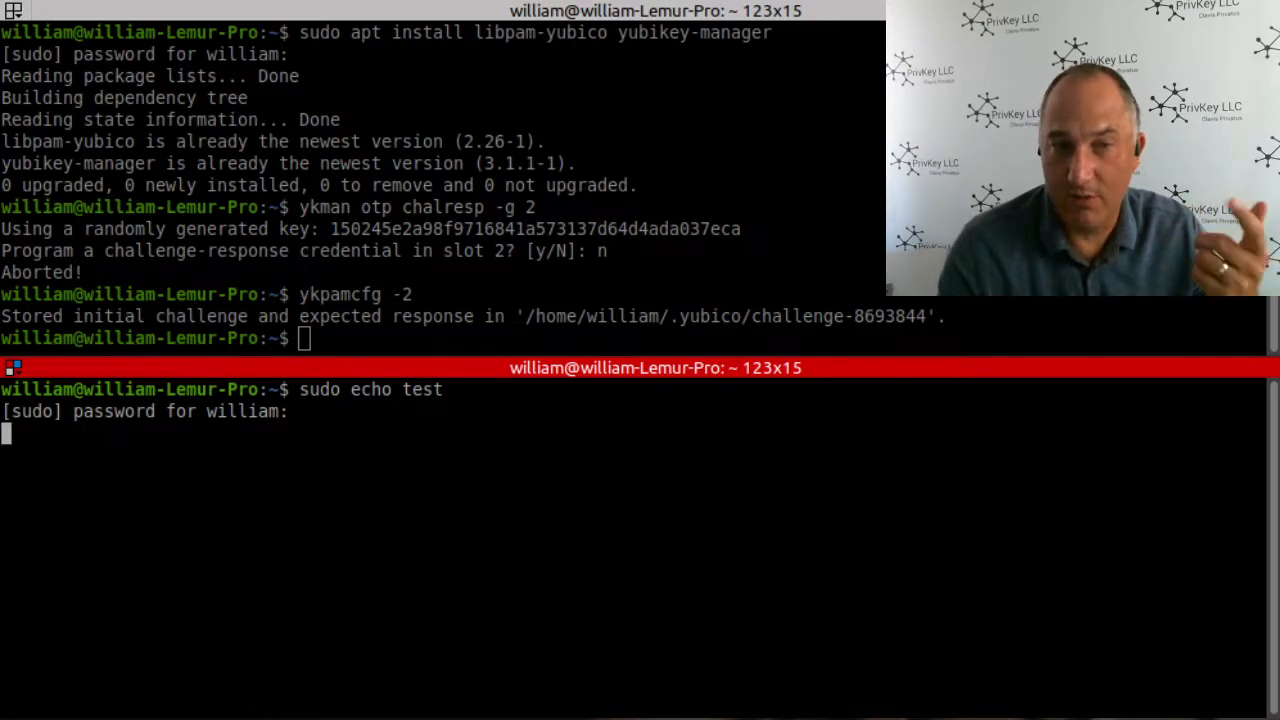
key("Return")
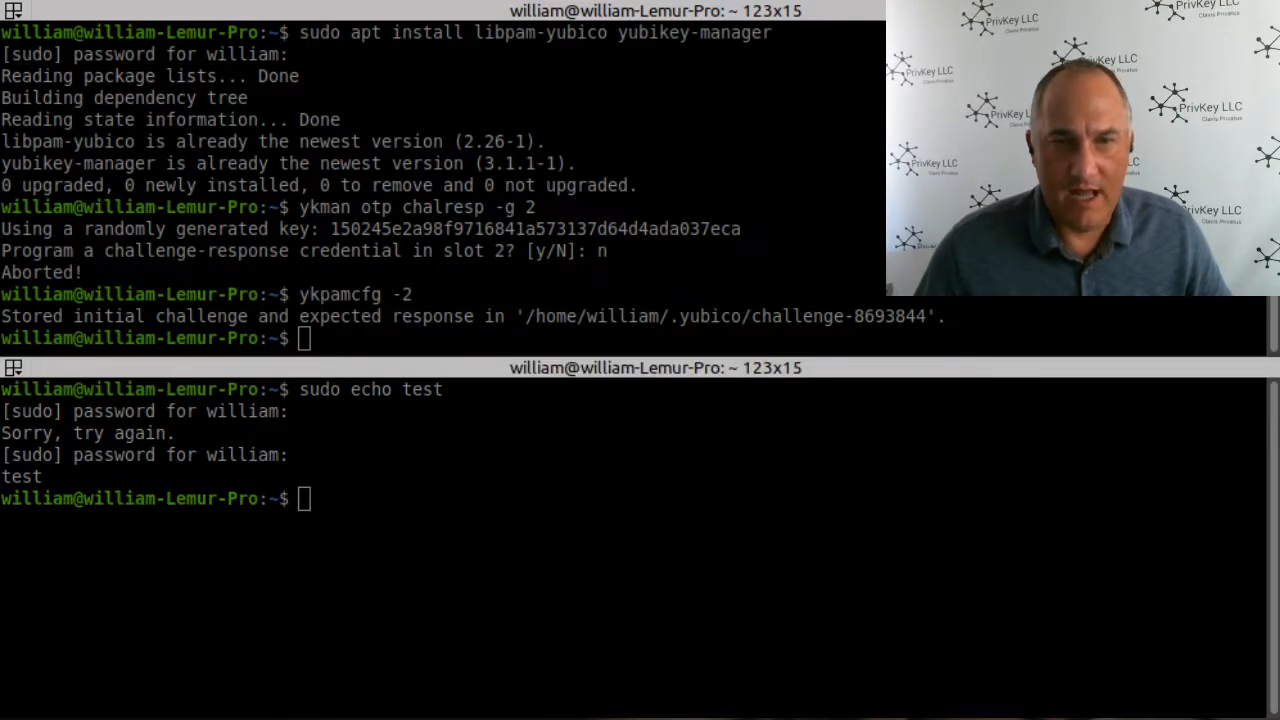
Change to /etc/pam.d in the lower pane, list its files, and select gdm-password
left_click(512, 483)
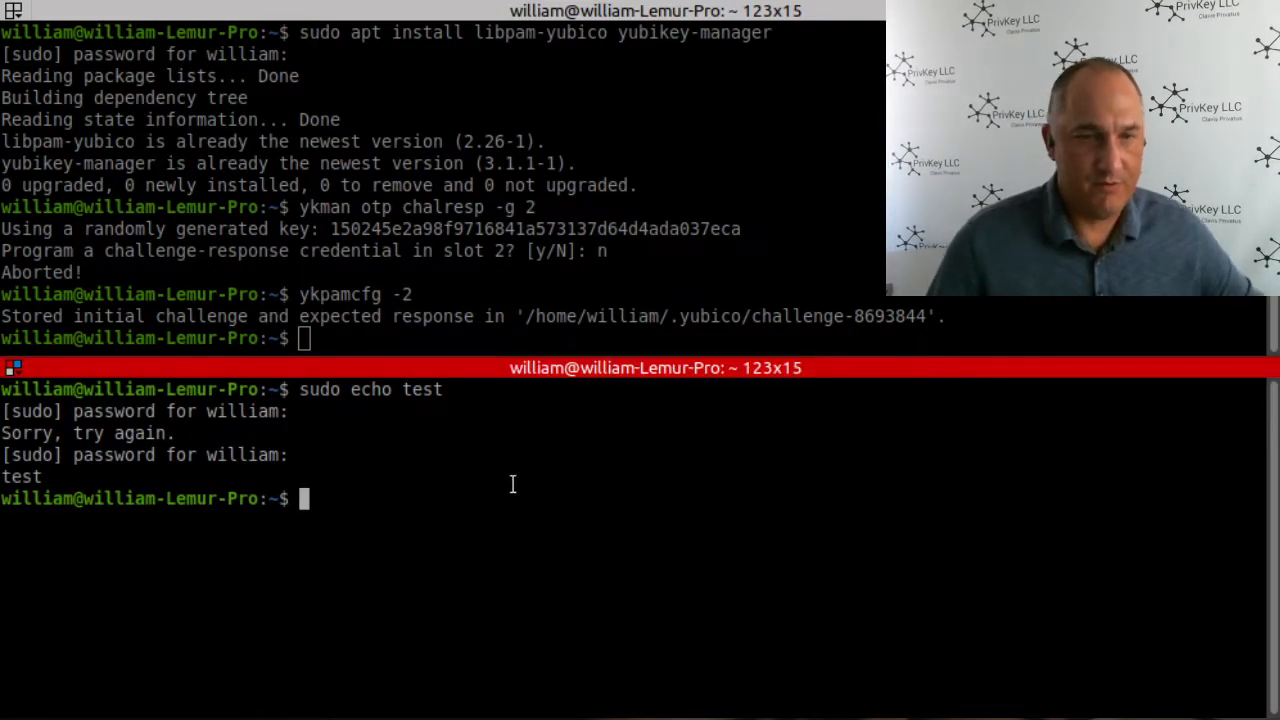
type("cd /")
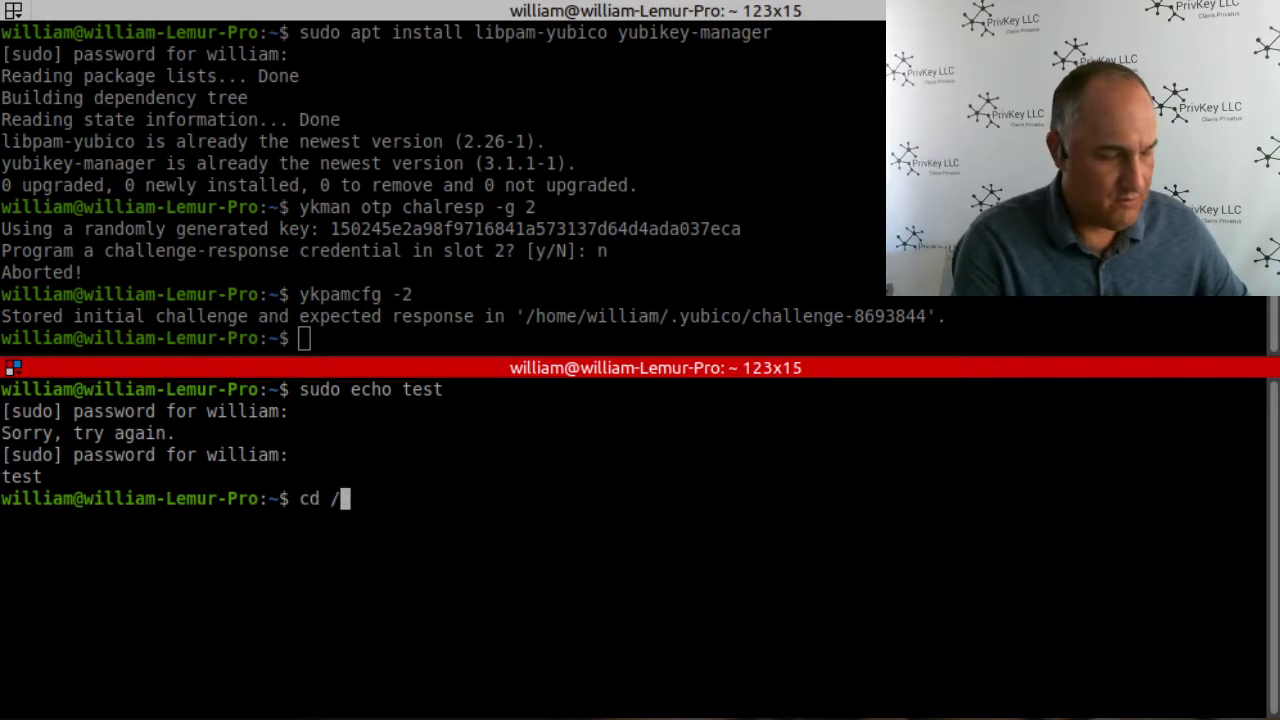
type("etc/pam.d/")
type("ls")
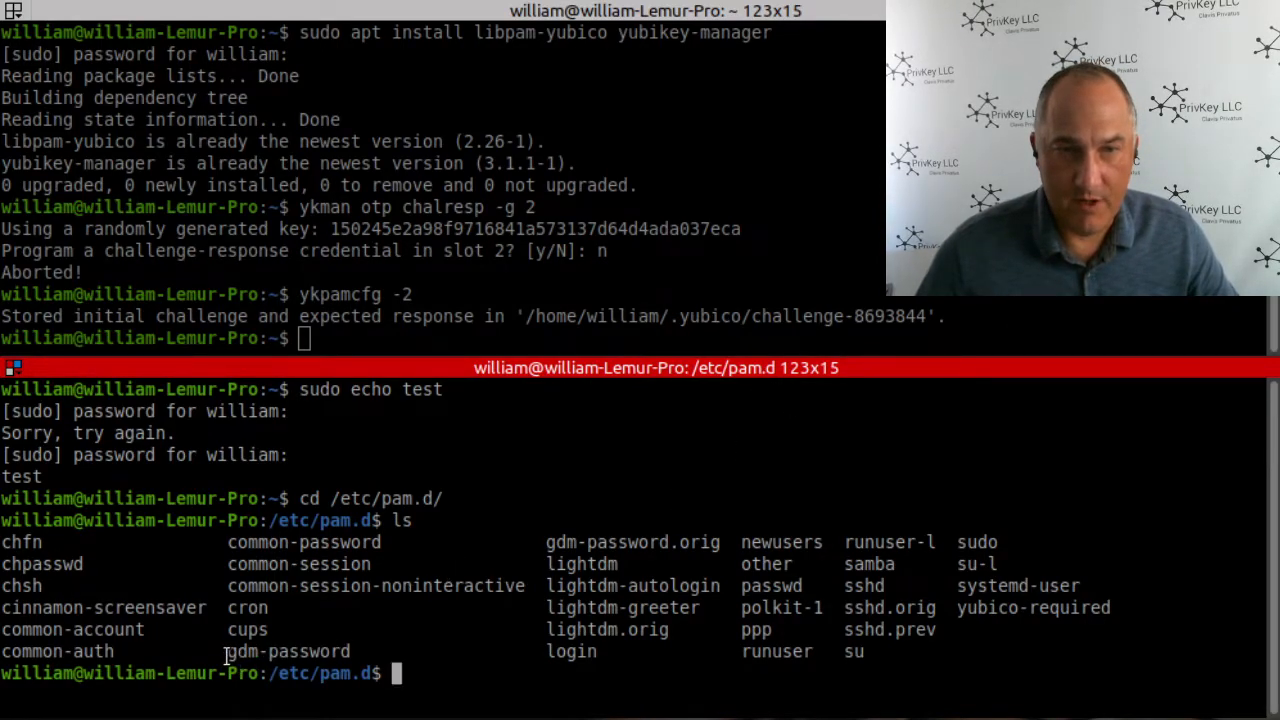
double_click(288, 651)
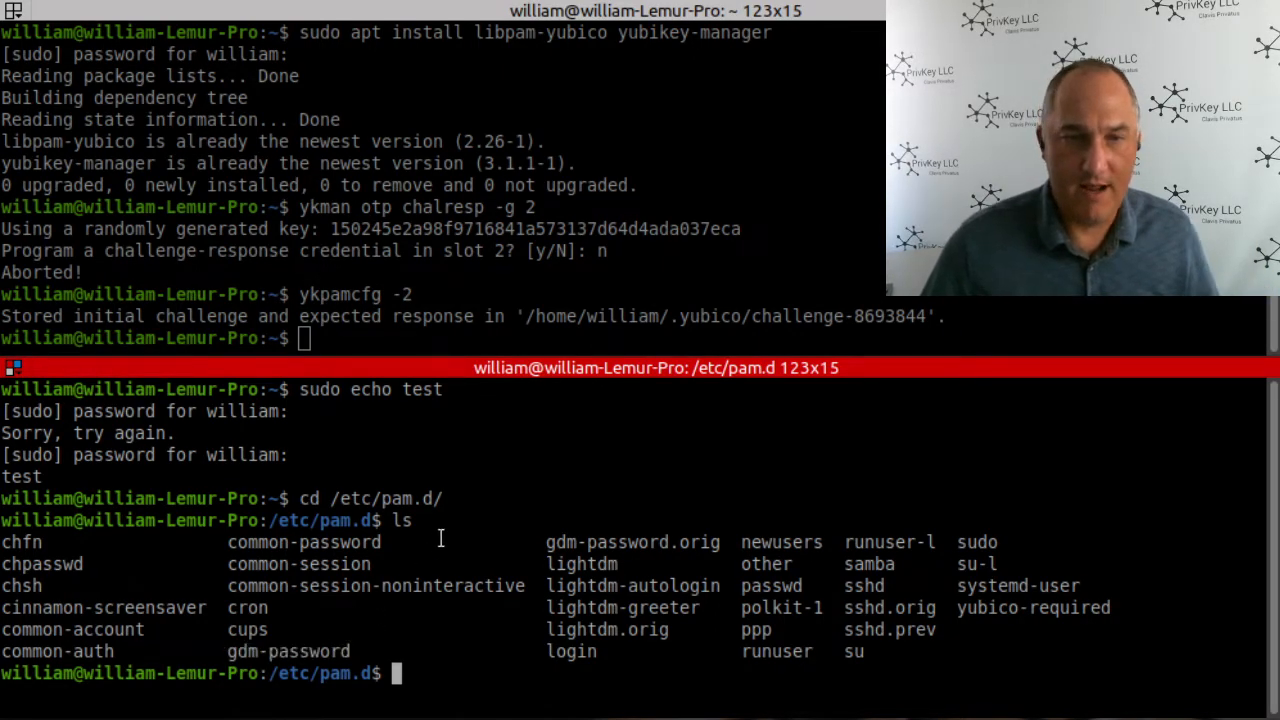
Open gdm-password with sudo nano, then select yubico-required in the pam.d listing
type("s")
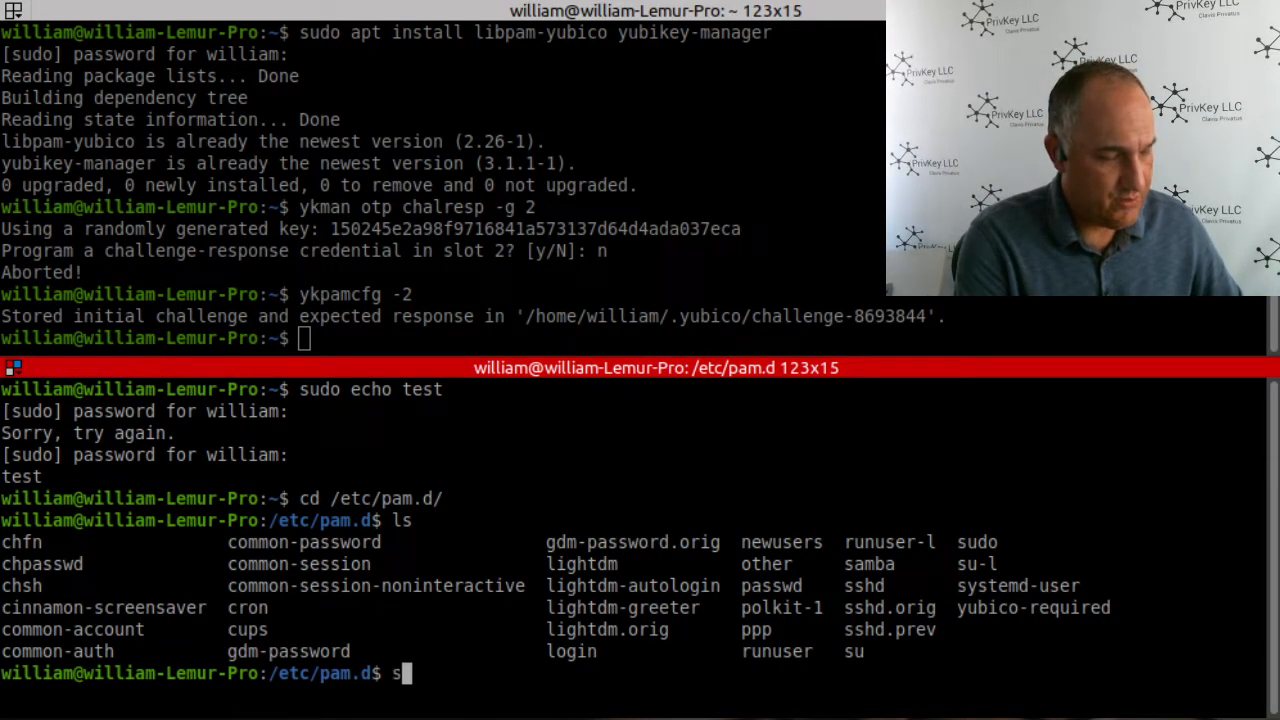
type("udo")
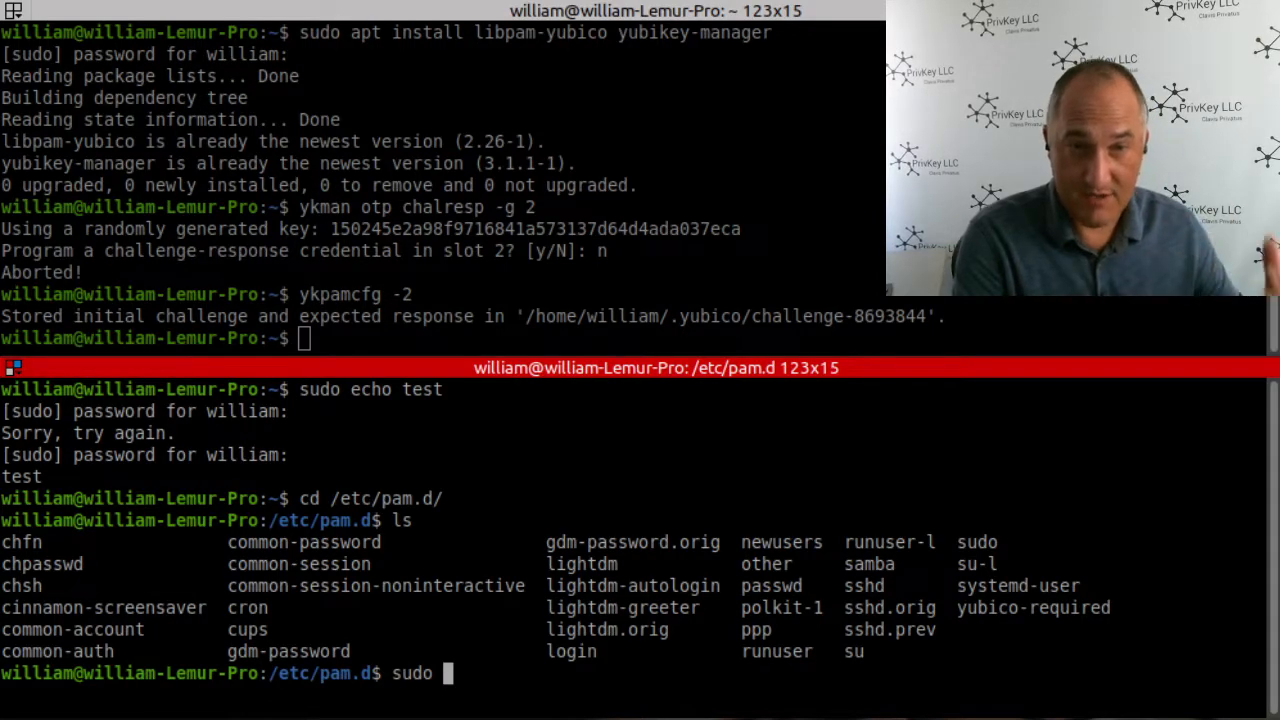
type("nano")
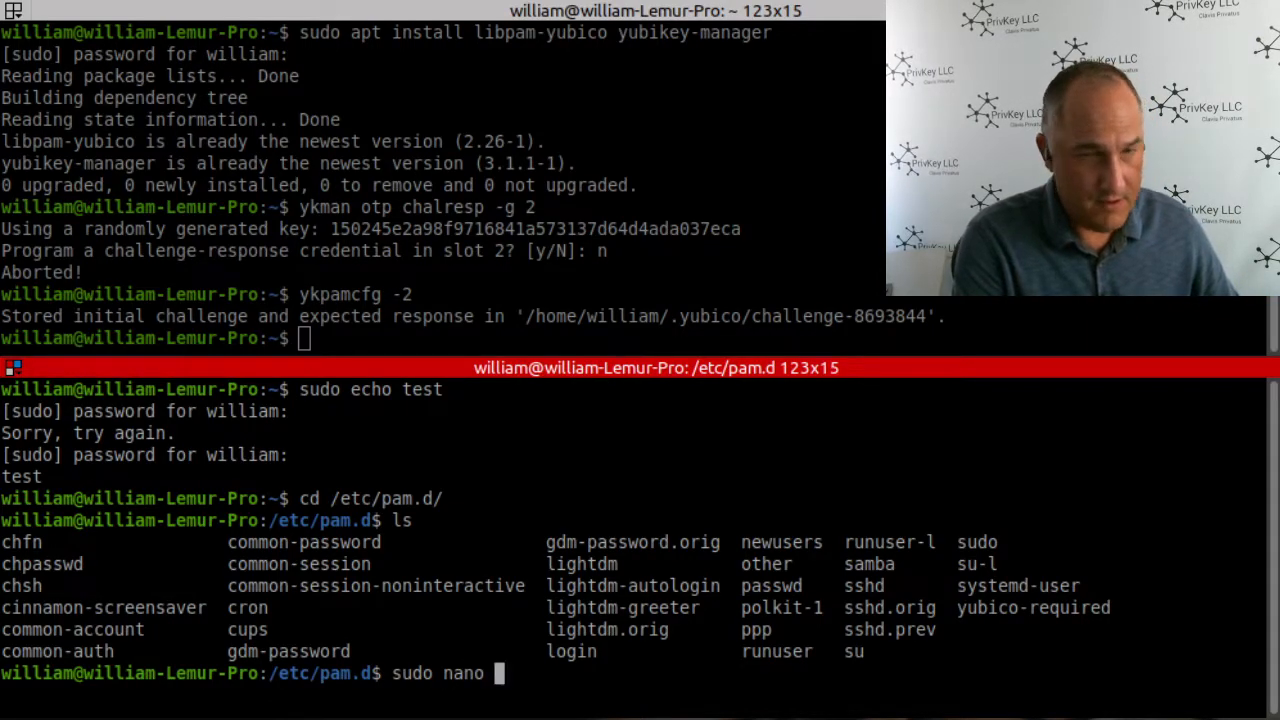
type("gdm-password")
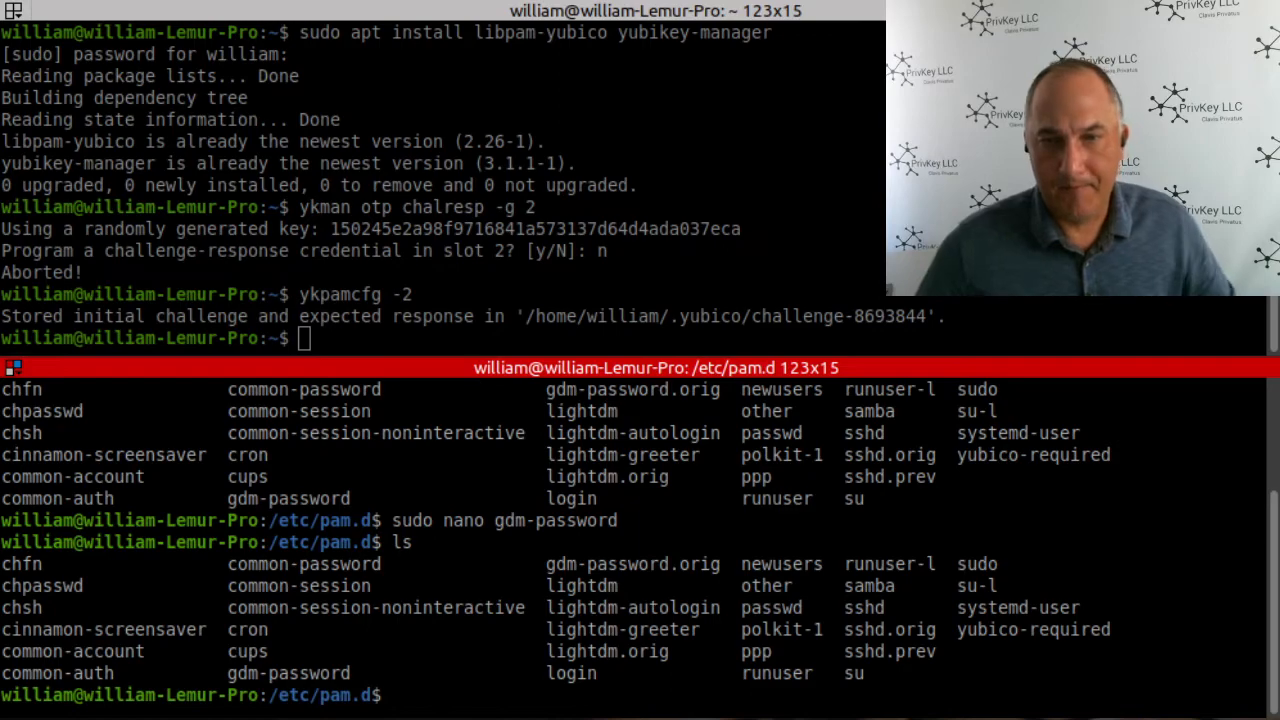
double_click(972, 629)
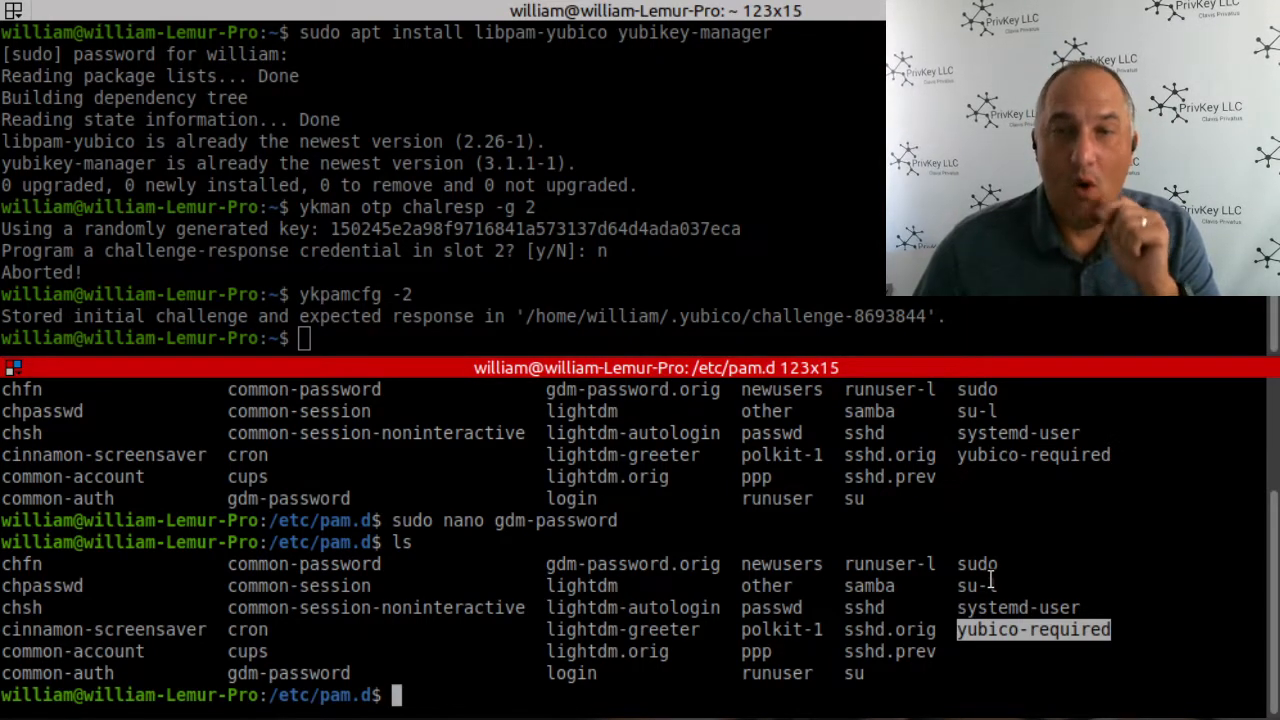
mouse_move(642, 555)
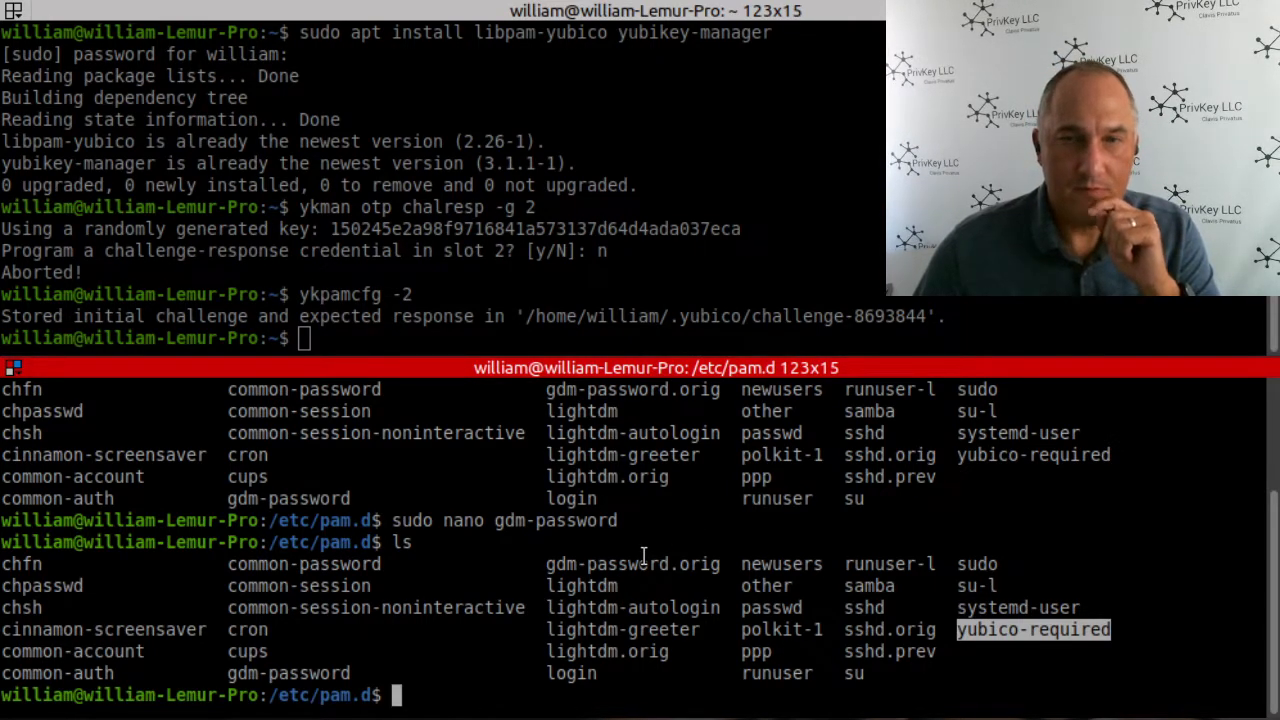